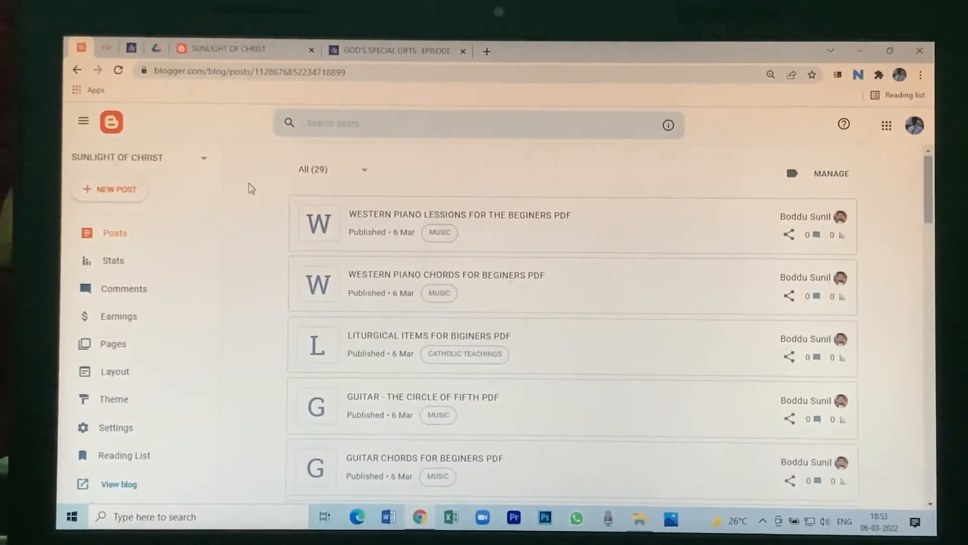
mouse_move(229, 188)
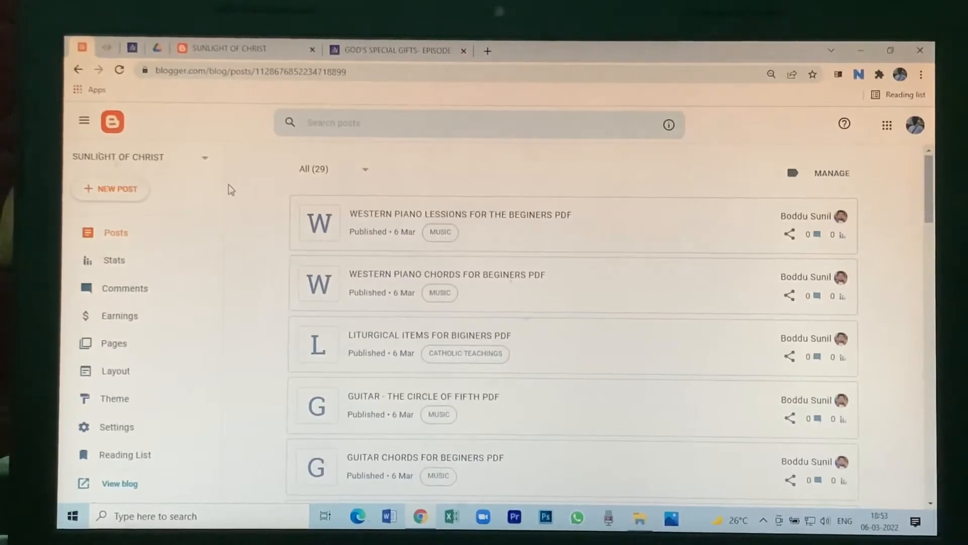
Start a new post for the SUNLIGHT OF CHRIST blog
left_click(111, 188)
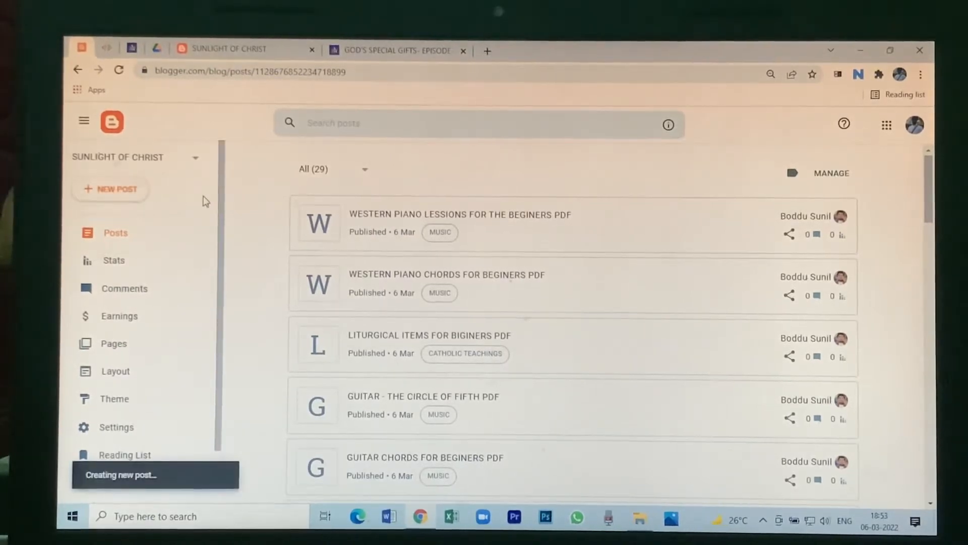
left_click(110, 188)
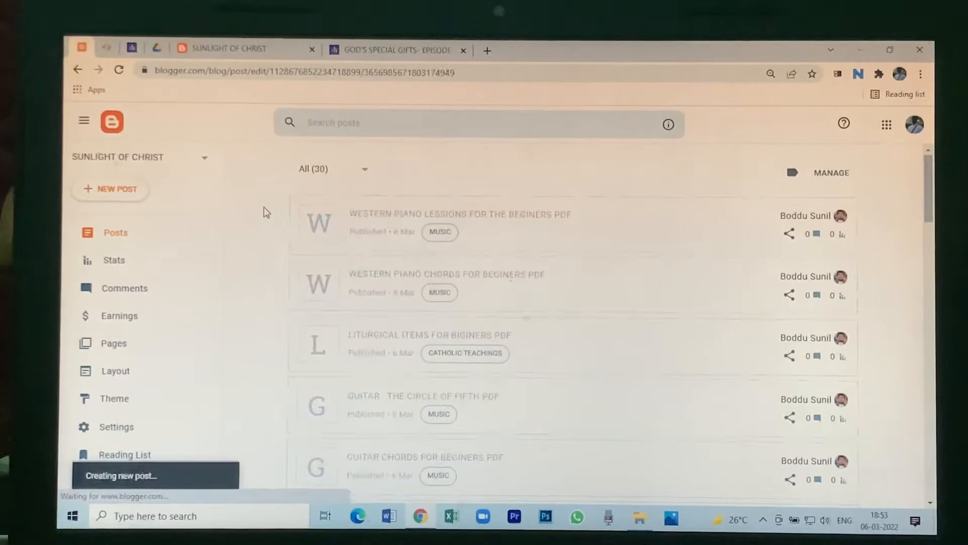
left_click(110, 189)
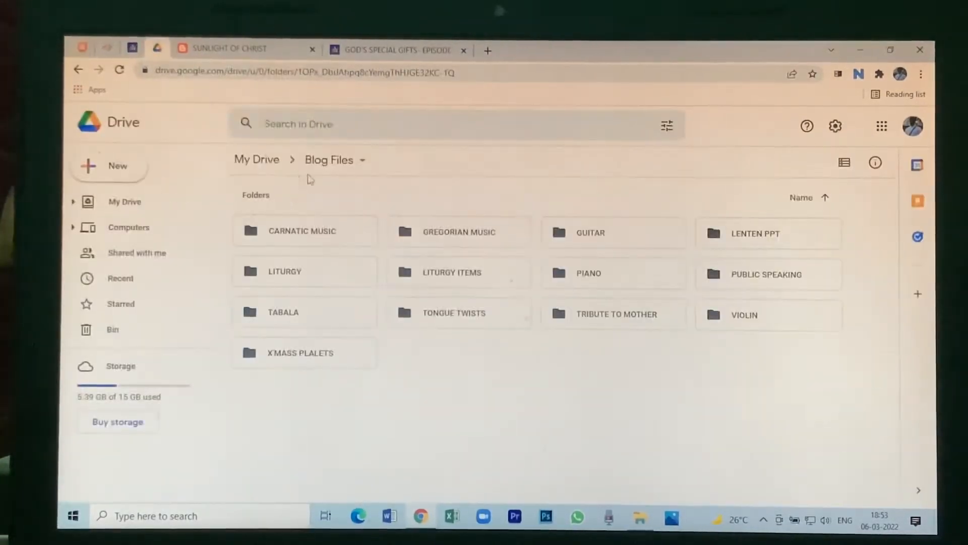
mouse_move(346, 212)
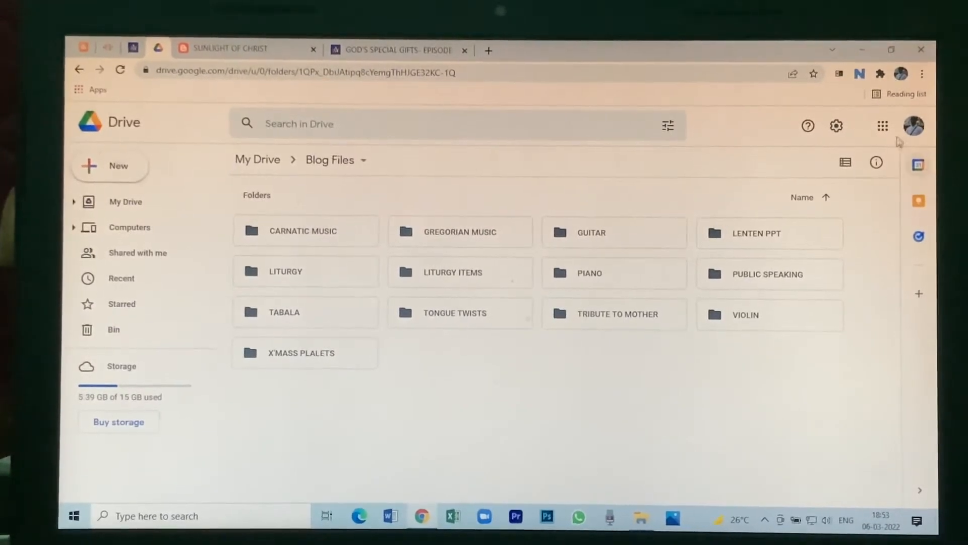
Return to Google Drive's Blog Files folder via the Google apps grid
left_click(882, 126)
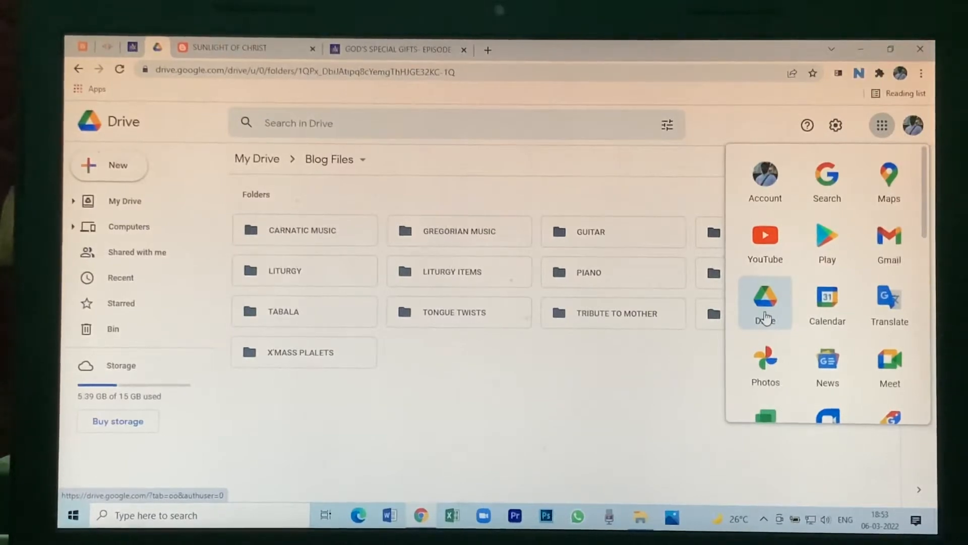
left_click(764, 302)
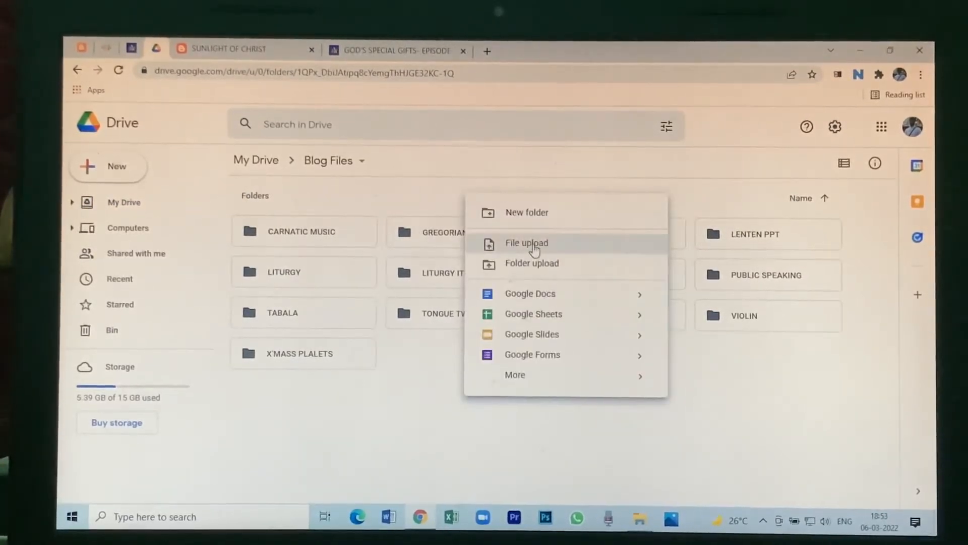
Upload lentan recollection.pptx from the BLOG > lenten talk folder into Blog Files
left_click(527, 243)
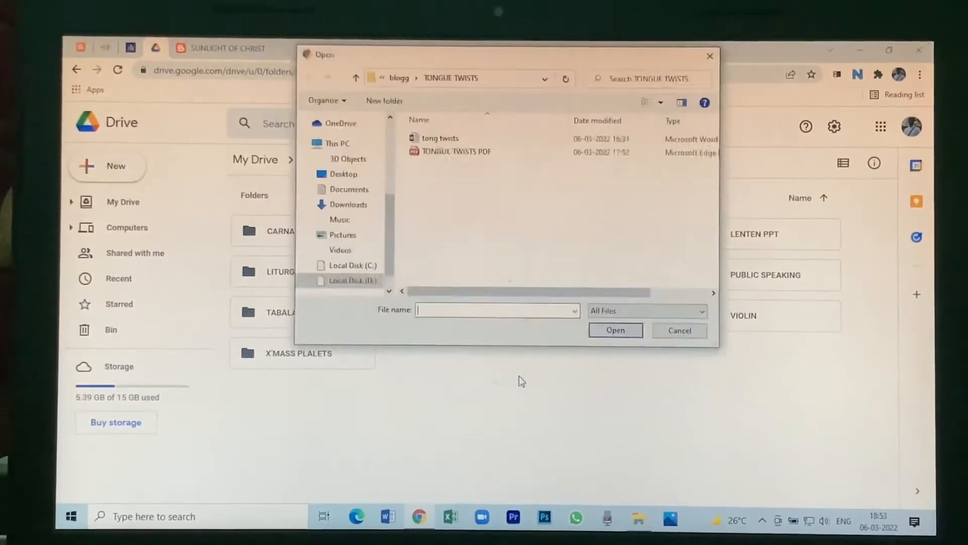
mouse_move(355, 79)
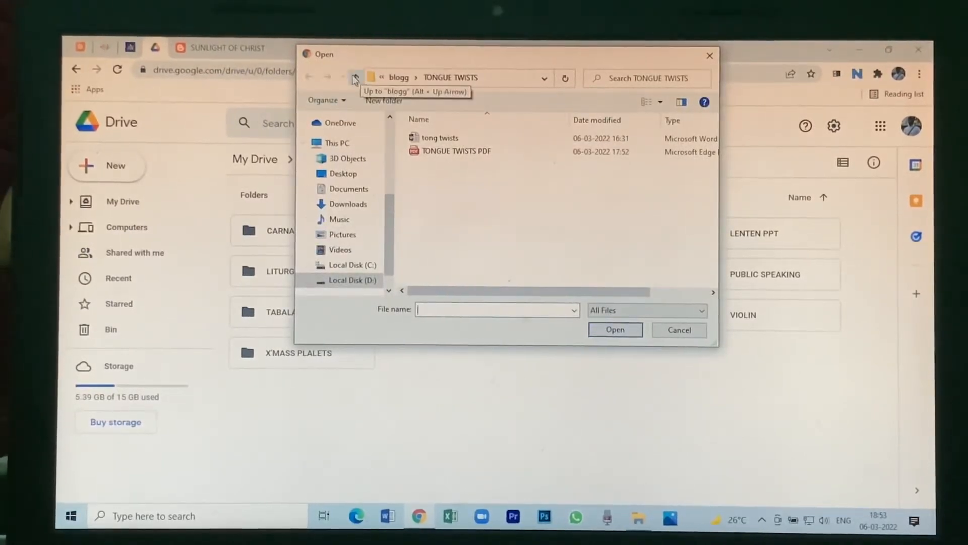
left_click(354, 78)
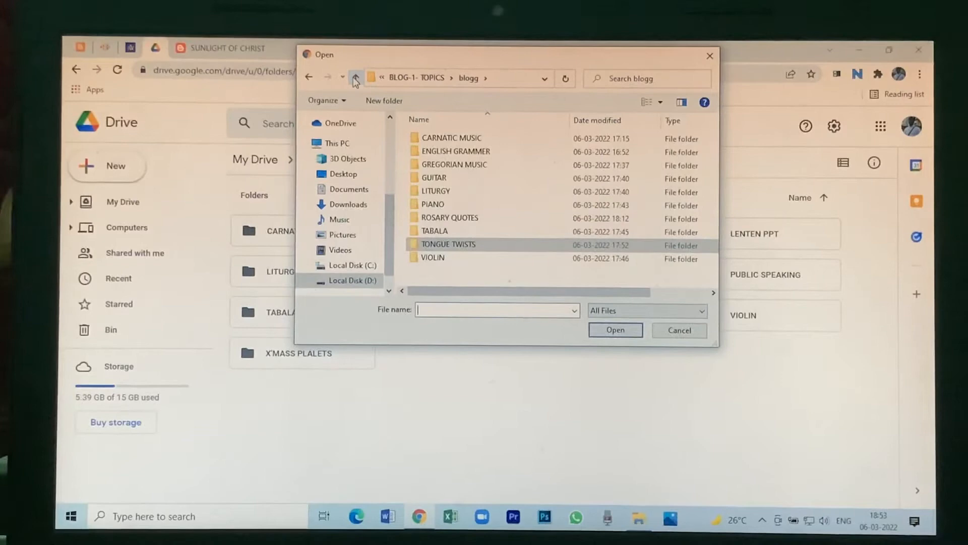
left_click(356, 78)
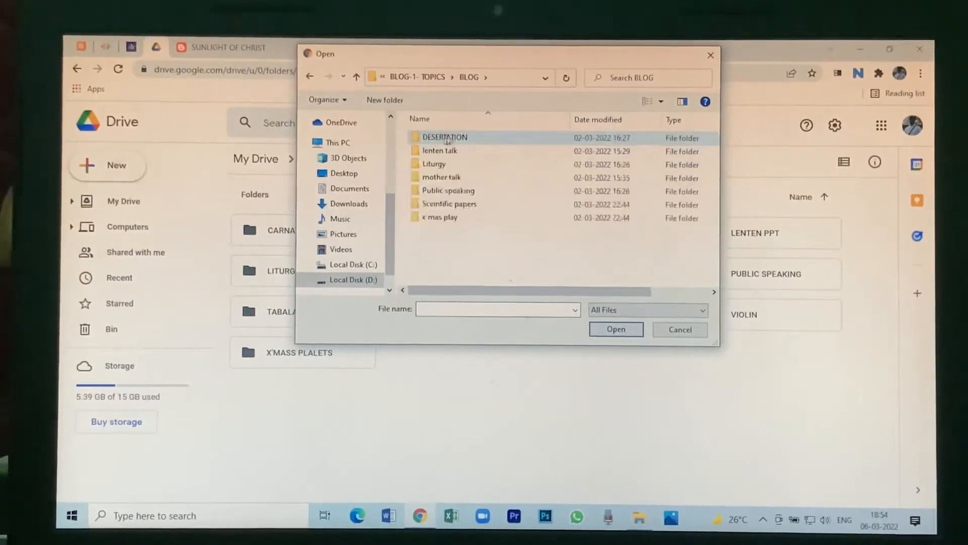
left_click(448, 204)
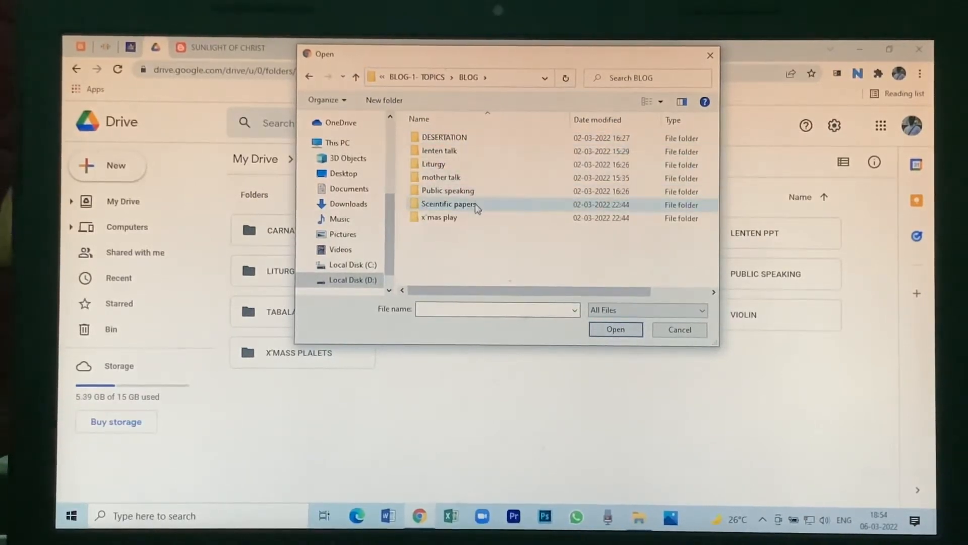
mouse_move(440, 151)
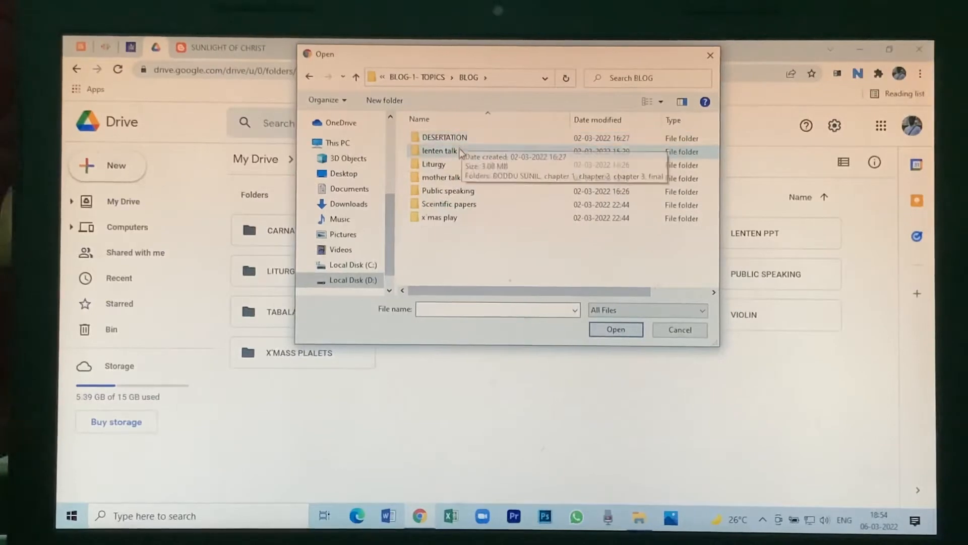
double_click(441, 150)
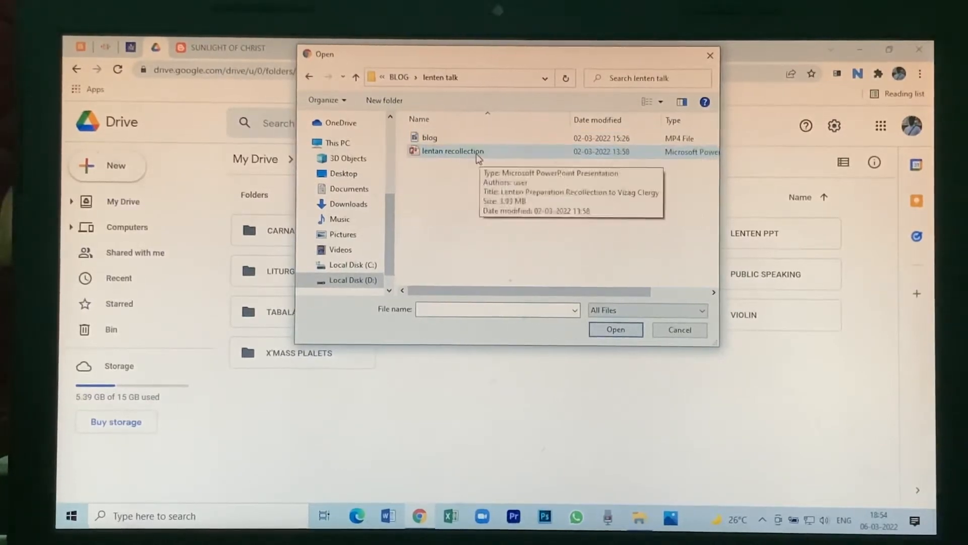
left_click(453, 152)
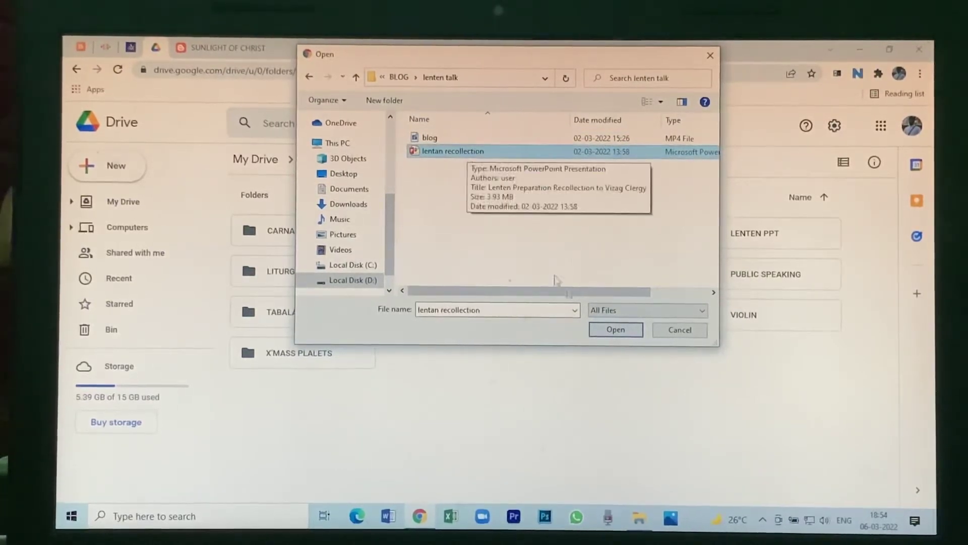
left_click(616, 329)
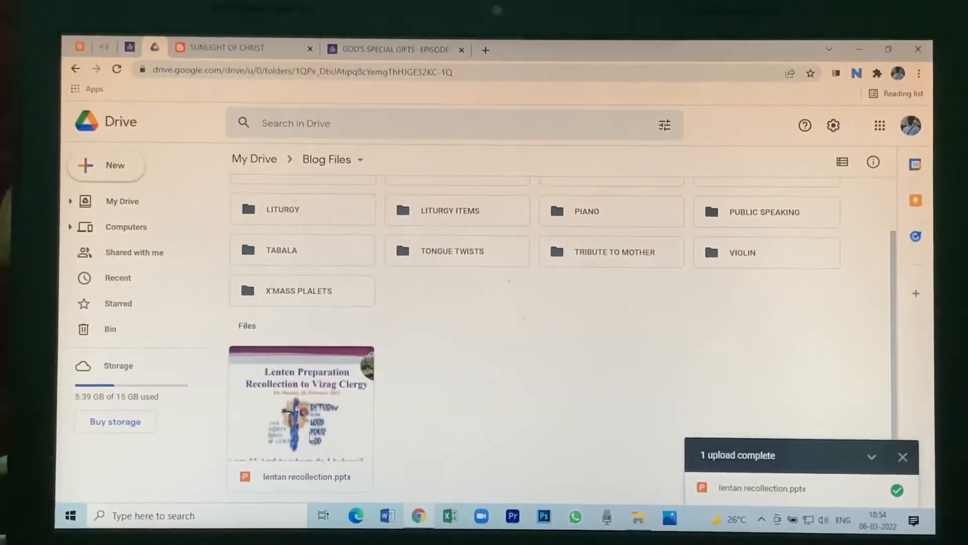
mouse_move(327, 425)
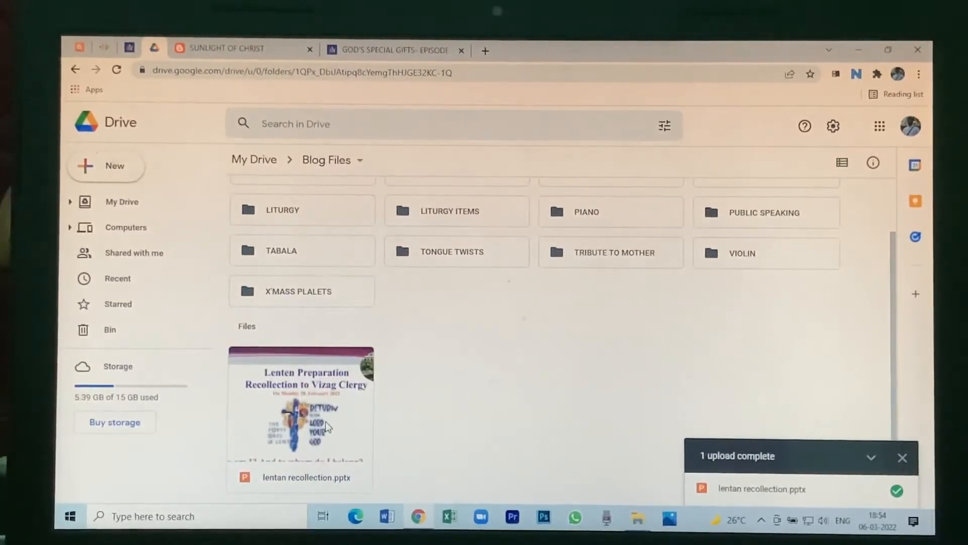
Open the uploaded lentan recollection.pptx in Google Slides
double_click(301, 402)
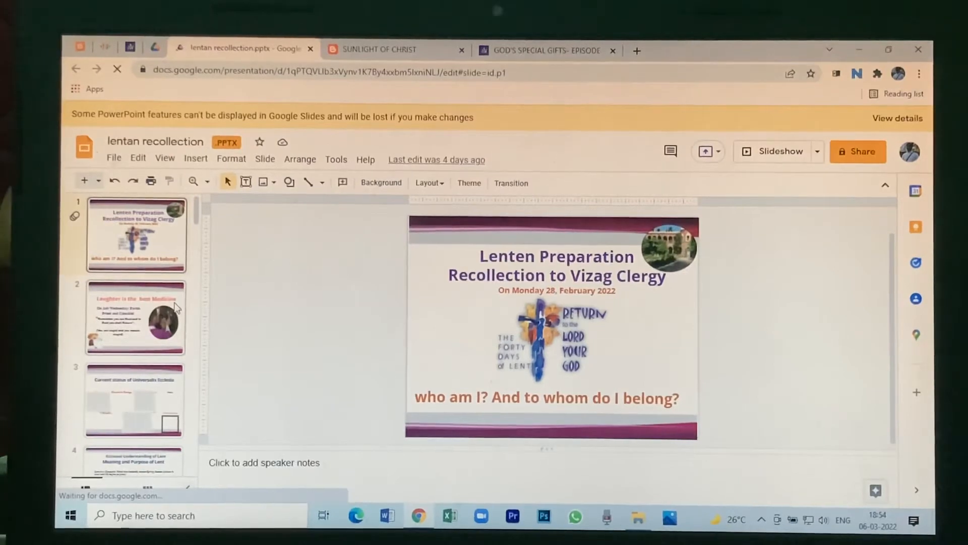
left_click(135, 317)
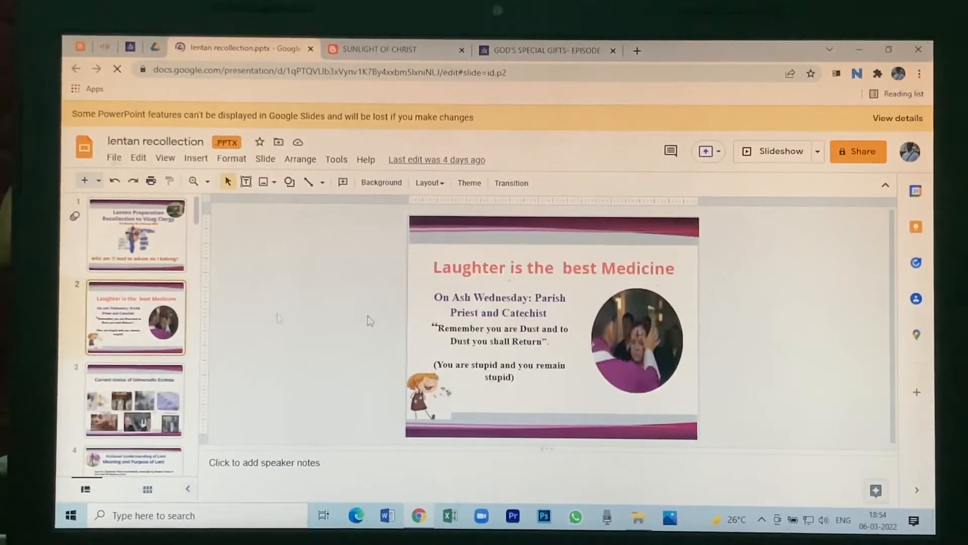
scroll("down", 3)
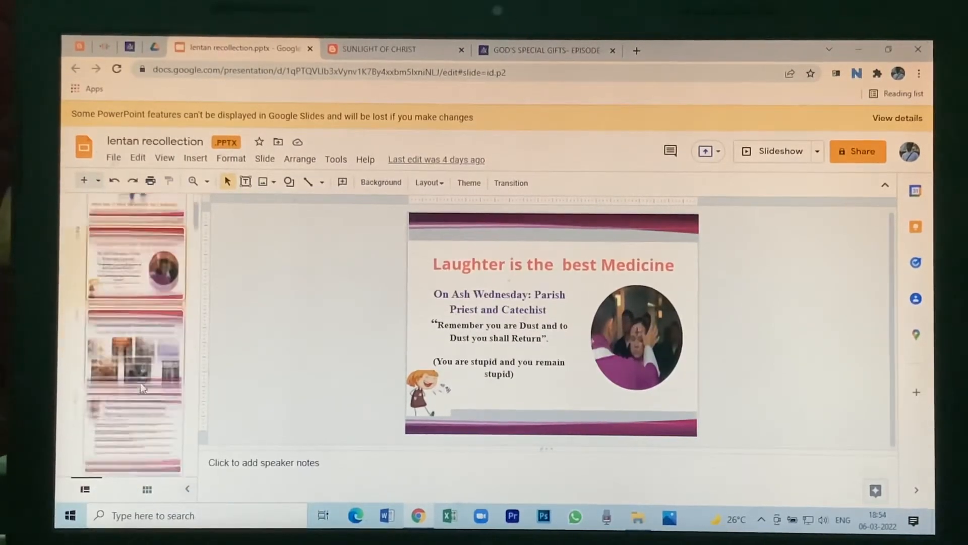
left_click(134, 353)
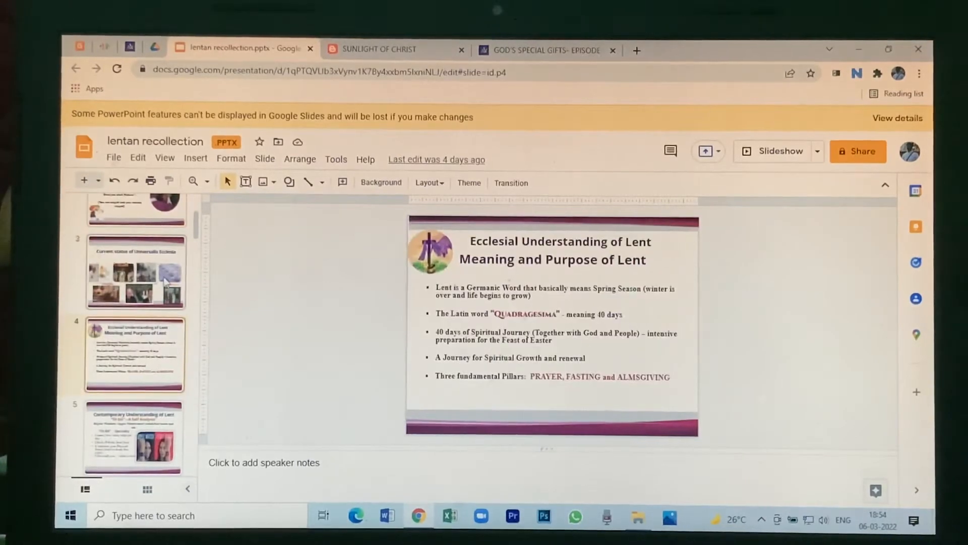
left_click(135, 271)
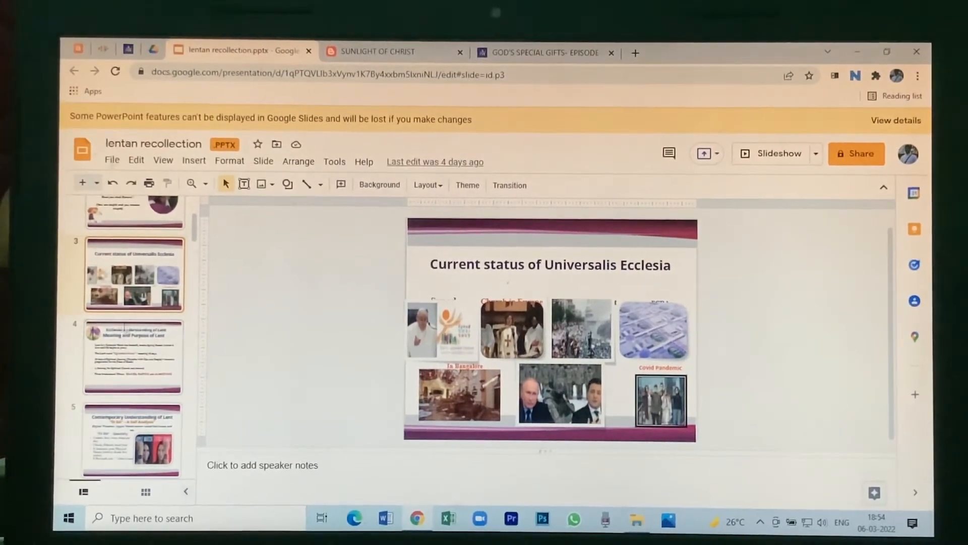
scroll("up", 3)
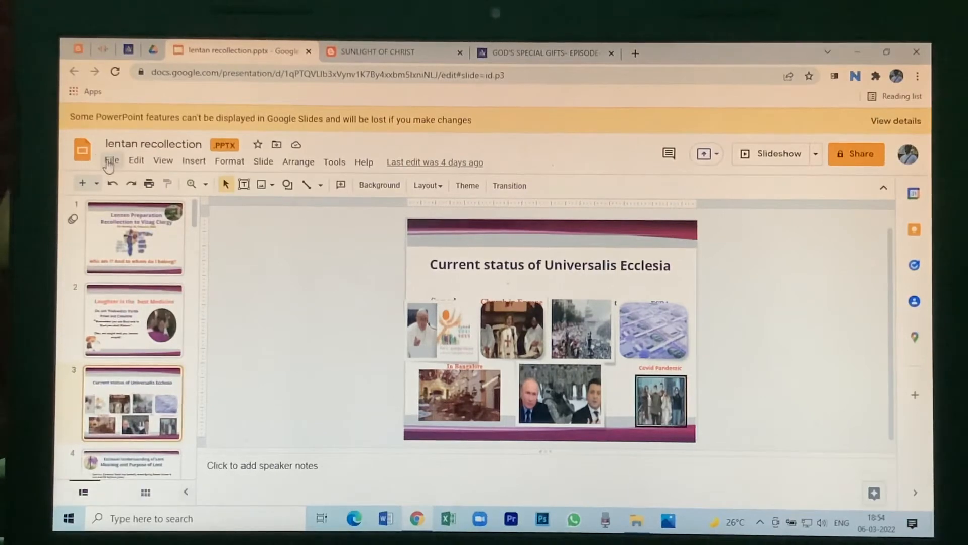
Publish the deck to the web as an embeddable Medium slideshow advancing every 3 seconds
left_click(112, 162)
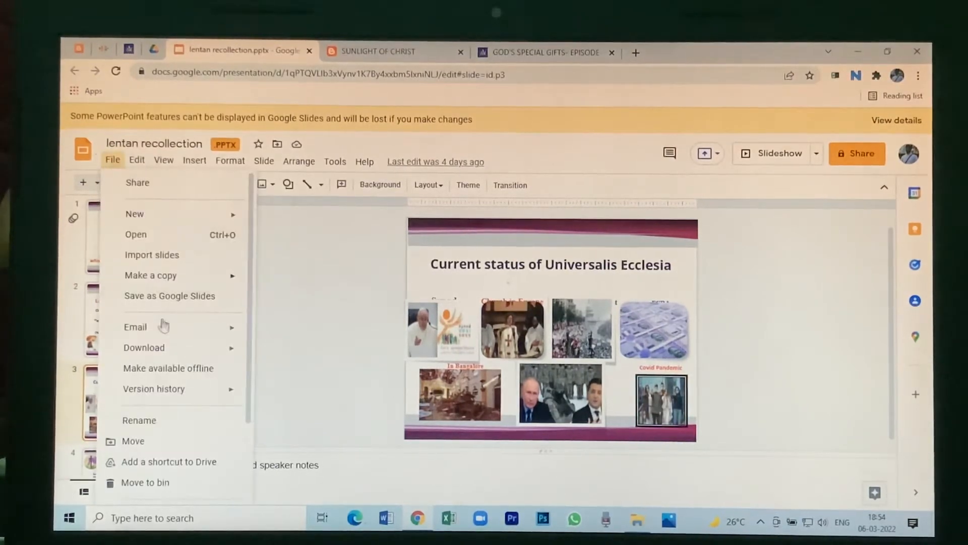
scroll("down", 3)
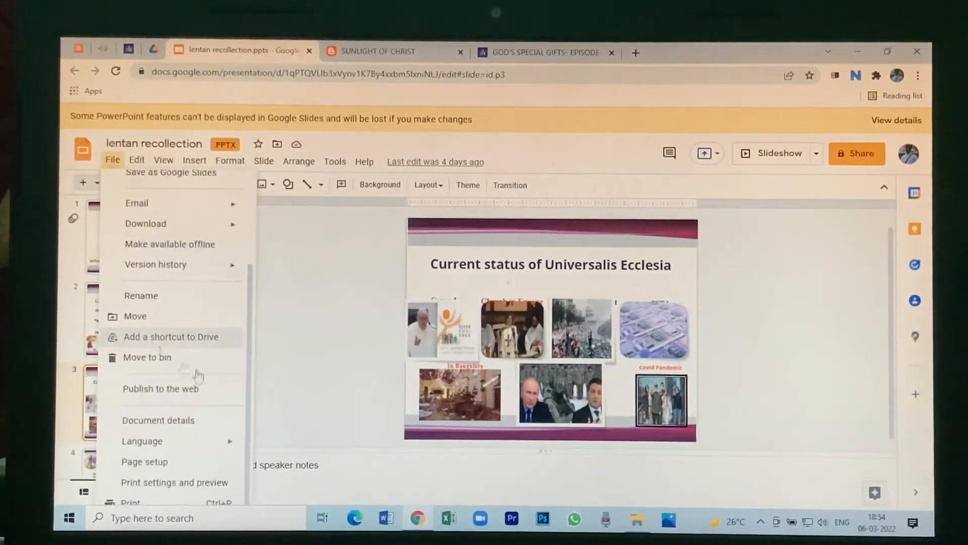
mouse_move(195, 396)
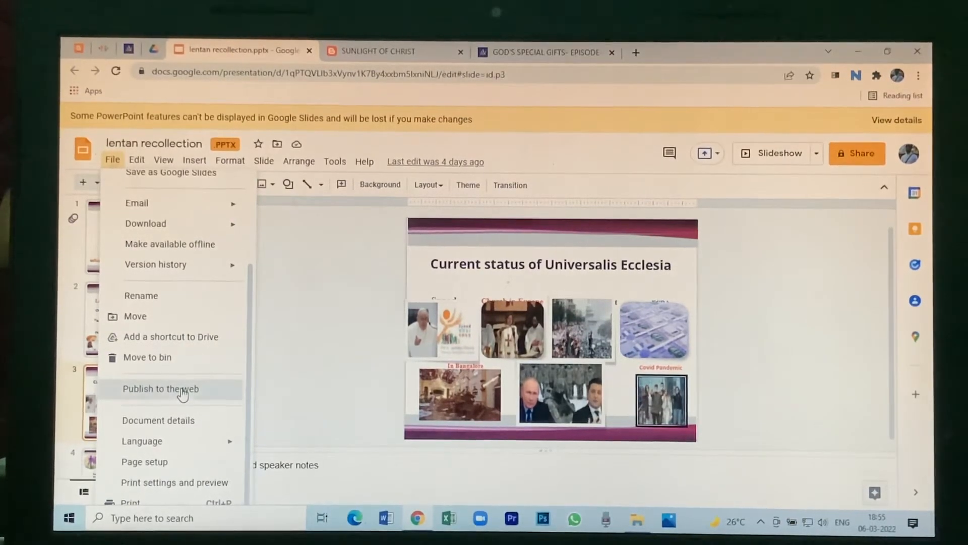
left_click(160, 388)
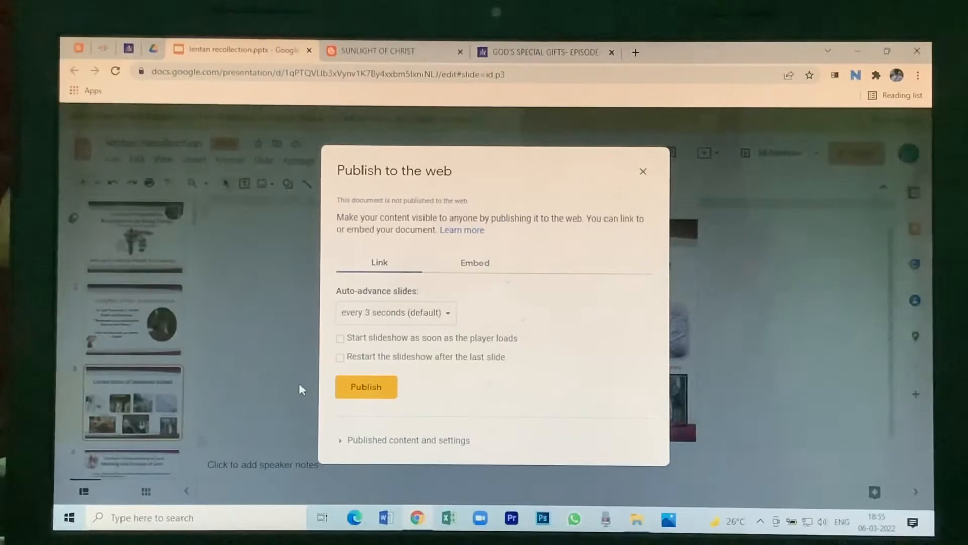
left_click(474, 262)
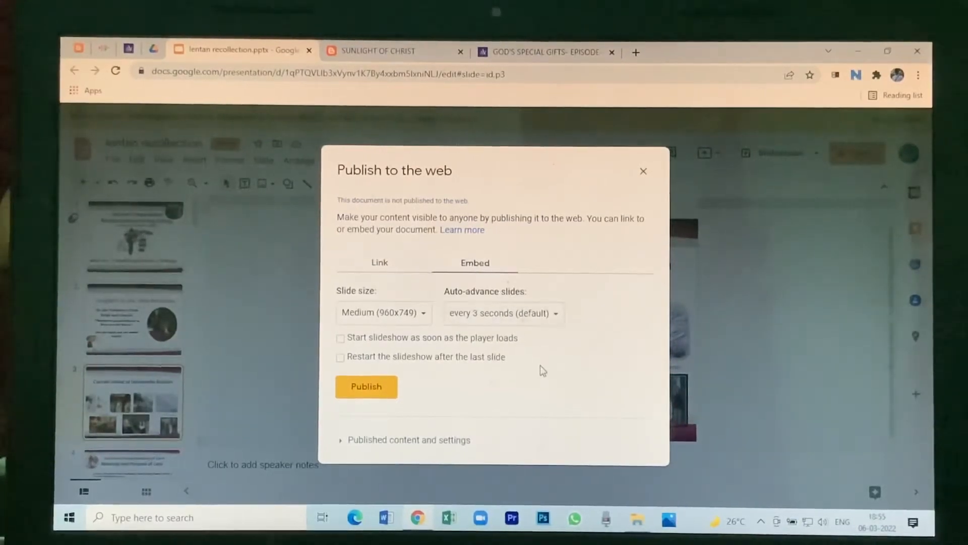
left_click(365, 386)
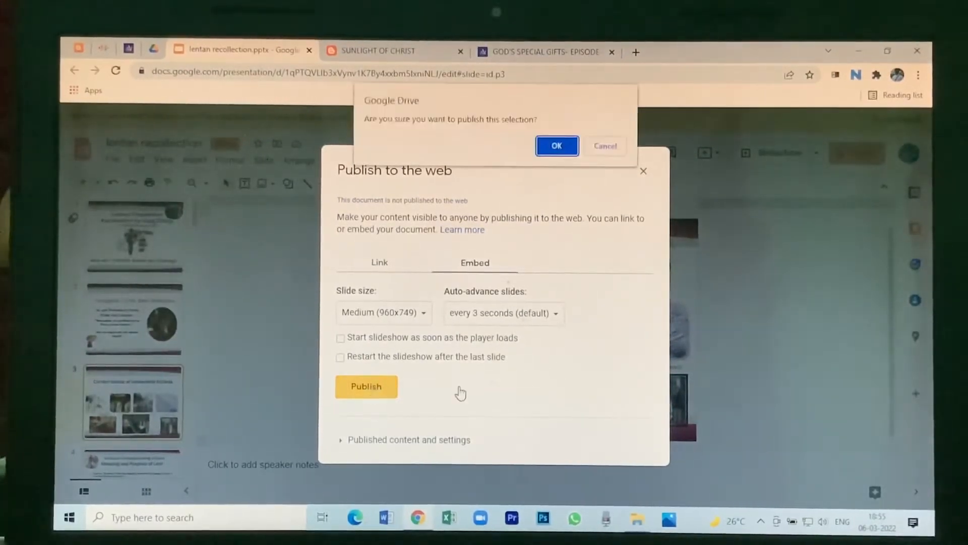
left_click(554, 145)
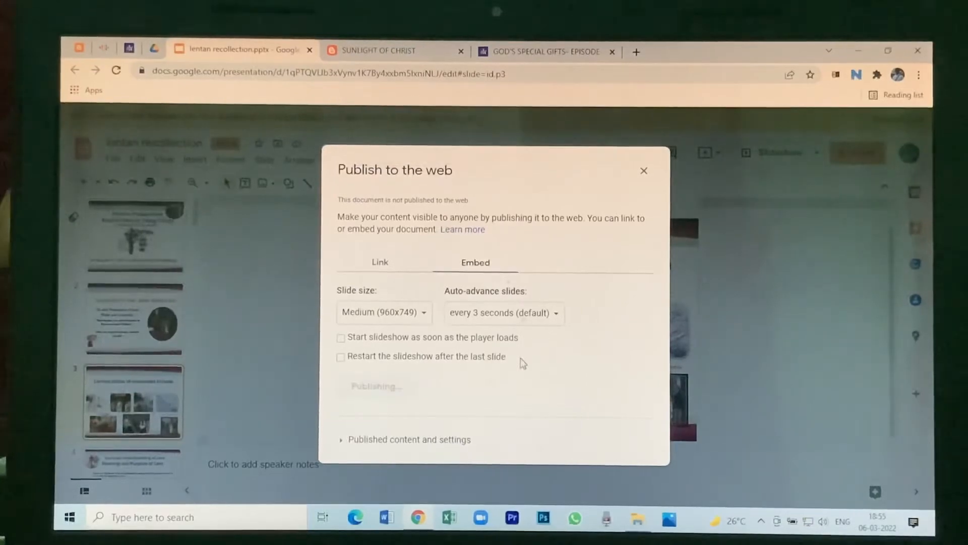
left_click(375, 386)
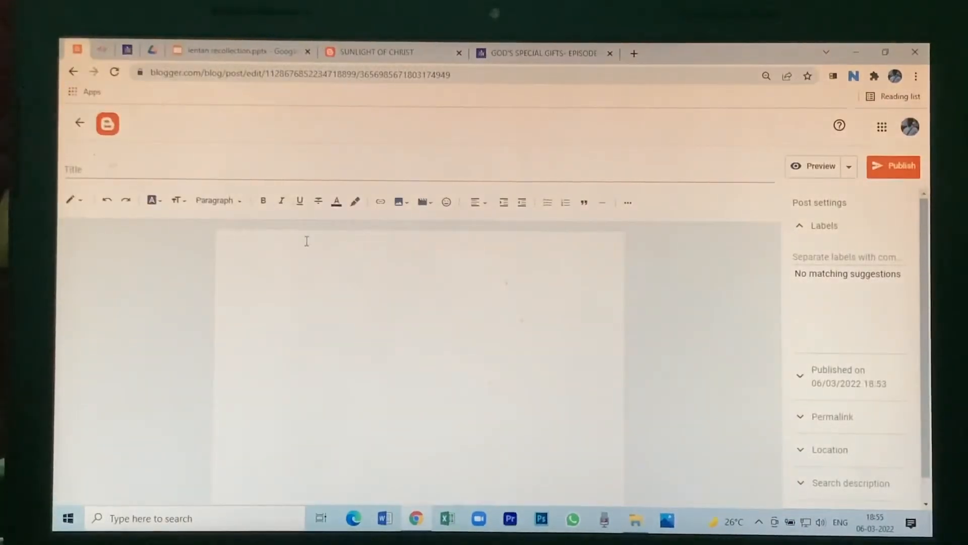
Enter PPT FILES as the first line of the post body
left_click(305, 241)
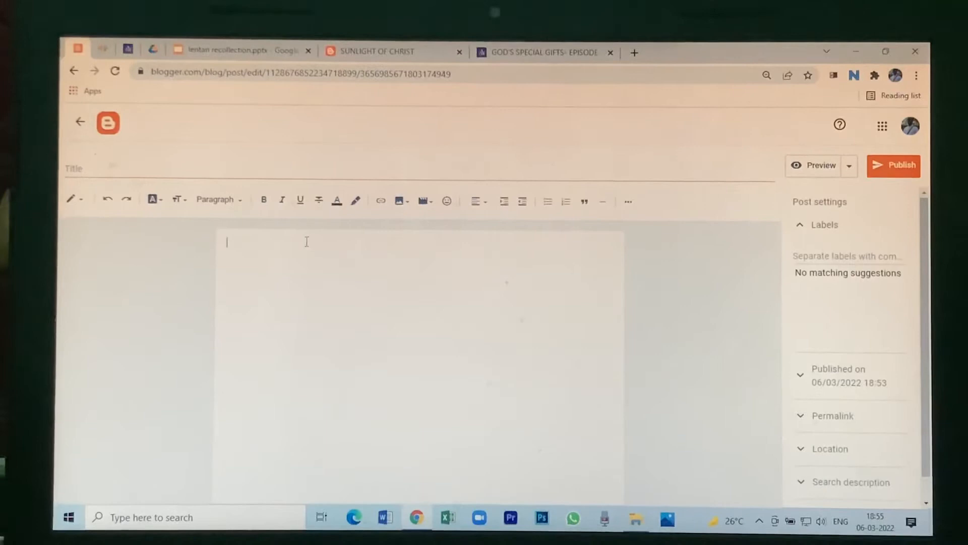
type("PP")
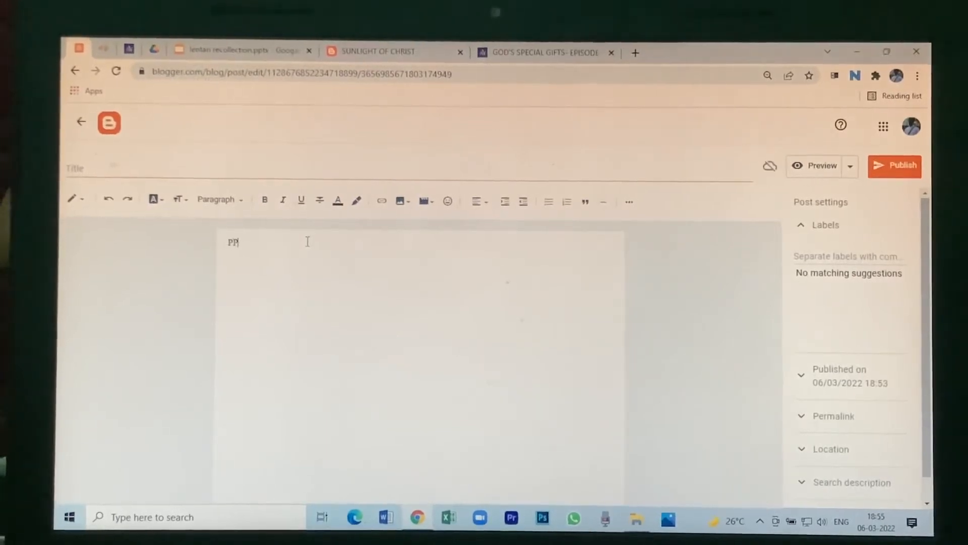
type("T FI")
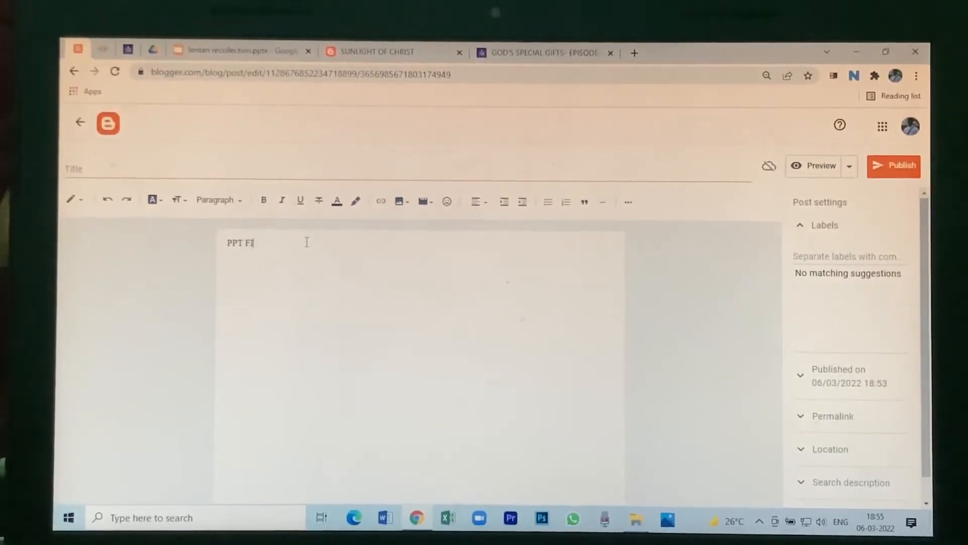
type("LES")
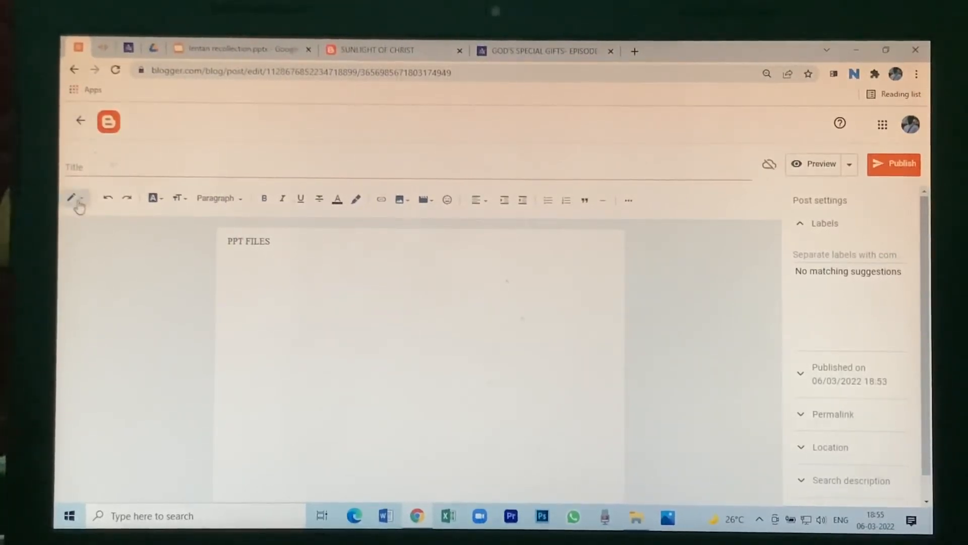
In HTML view, add the slideshow iframe below PPT FILES sized 650 wide by 600 high
left_click(74, 199)
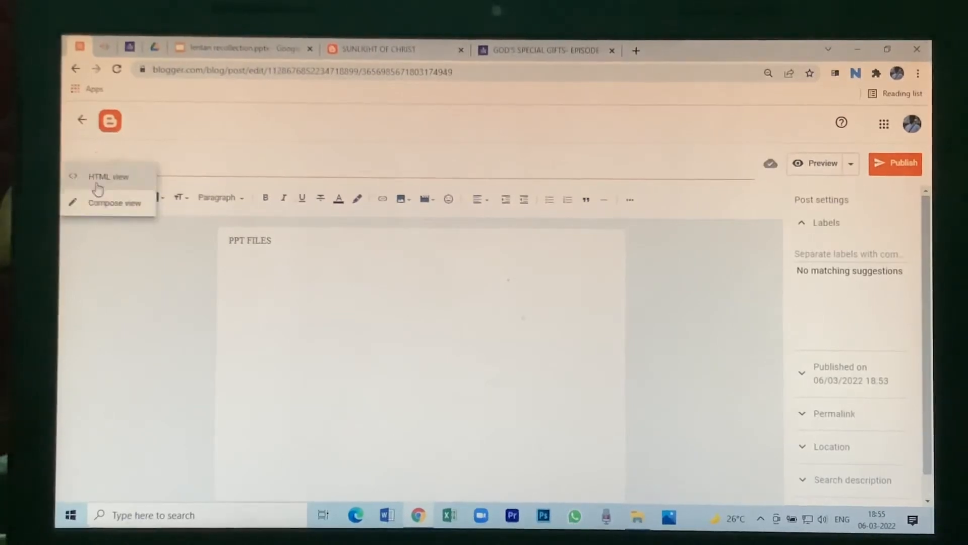
left_click(108, 177)
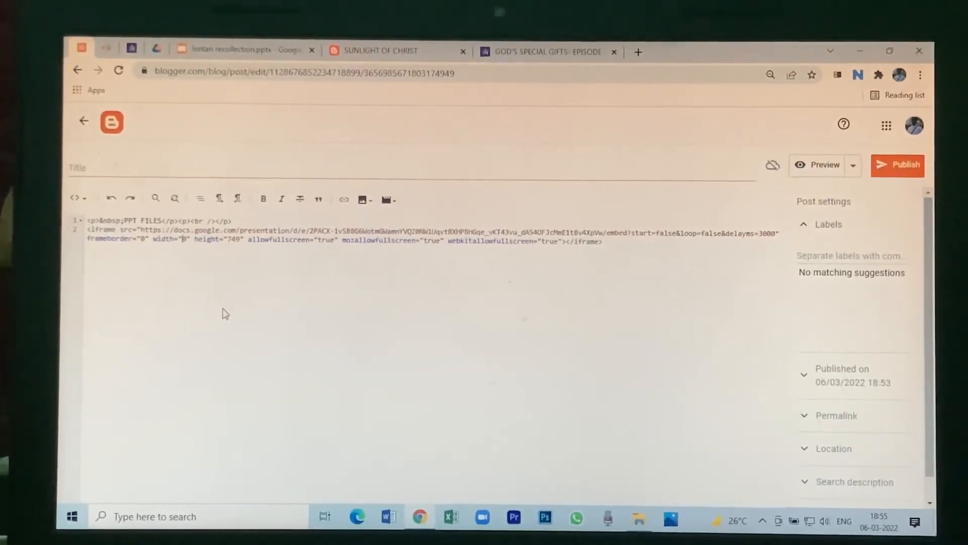
type("650")
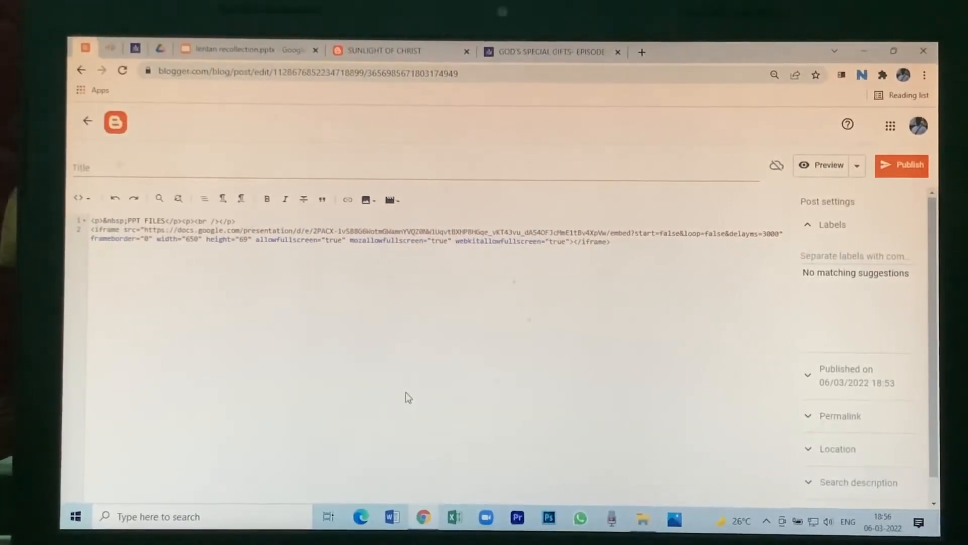
type("600")
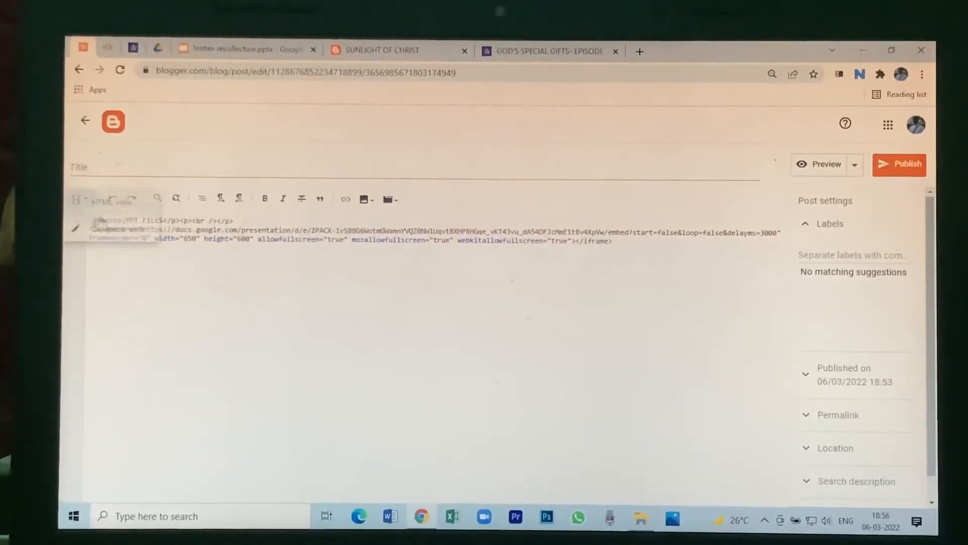
In Compose view, make PPT FILES bold, underlined and centred above the embedded slideshow
left_click(102, 199)
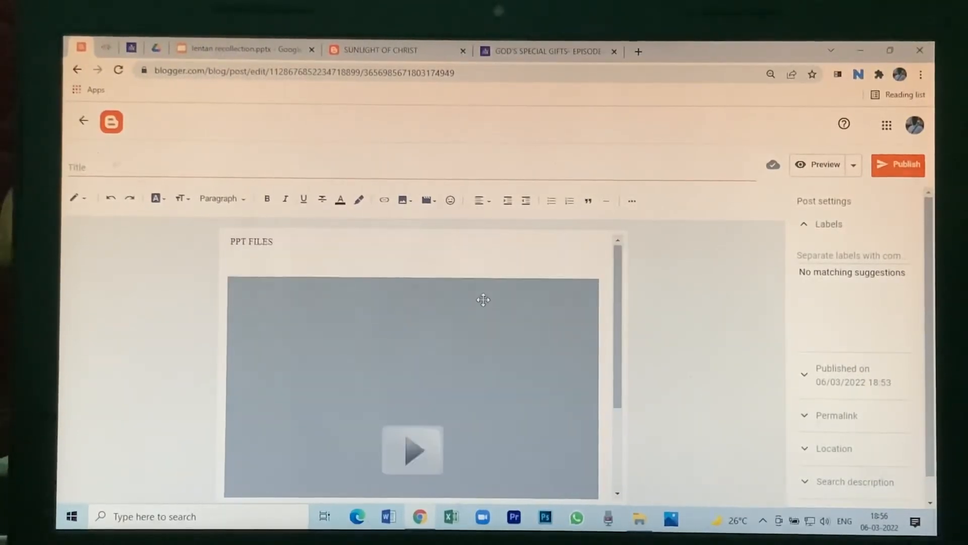
double_click(251, 241)
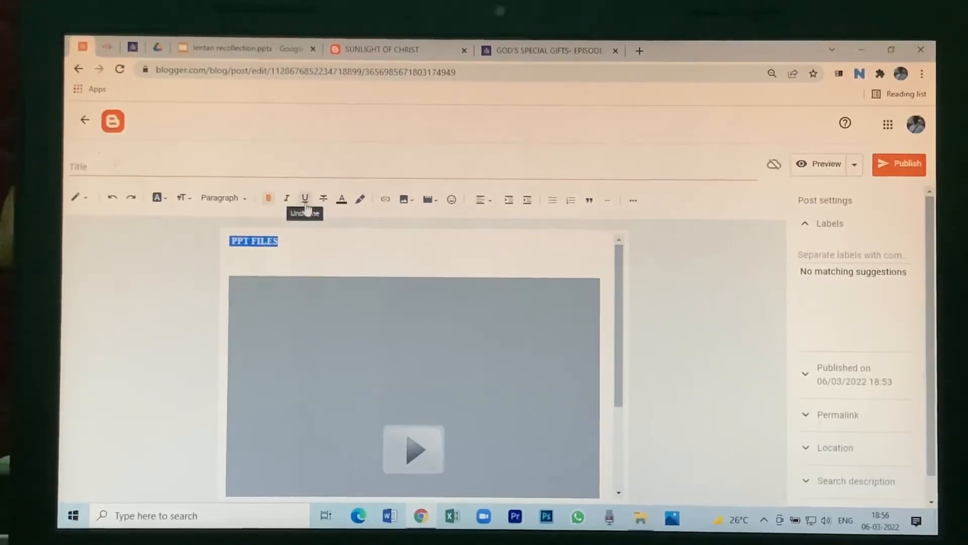
left_click(480, 200)
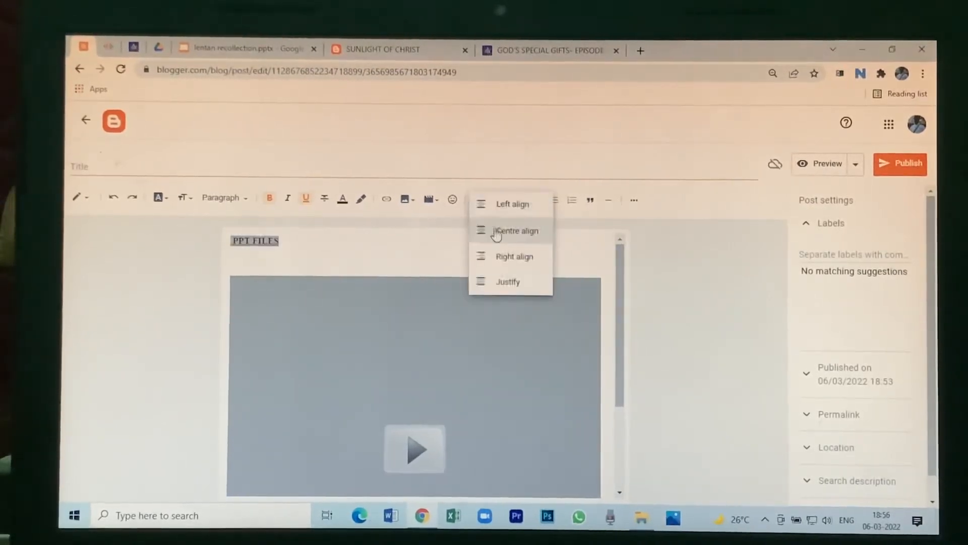
left_click(514, 230)
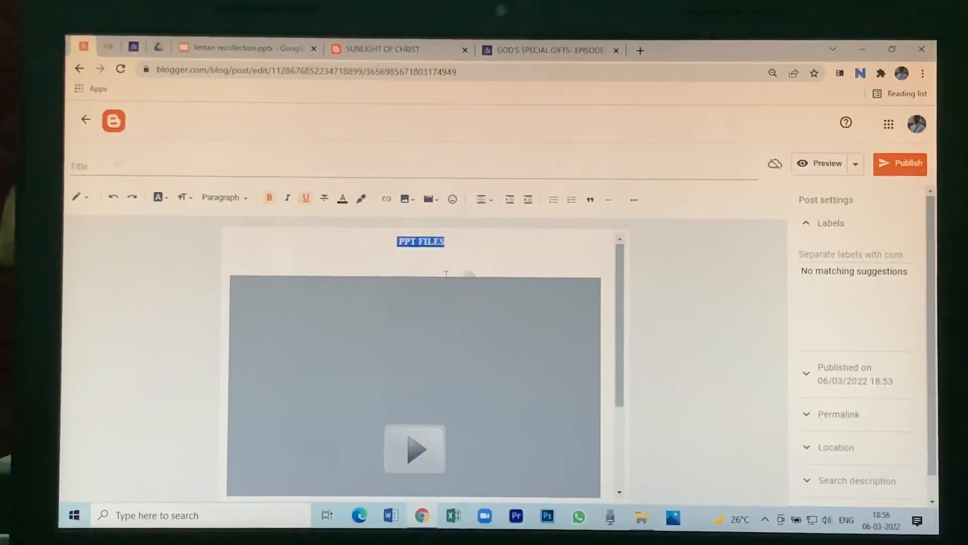
left_click(413, 383)
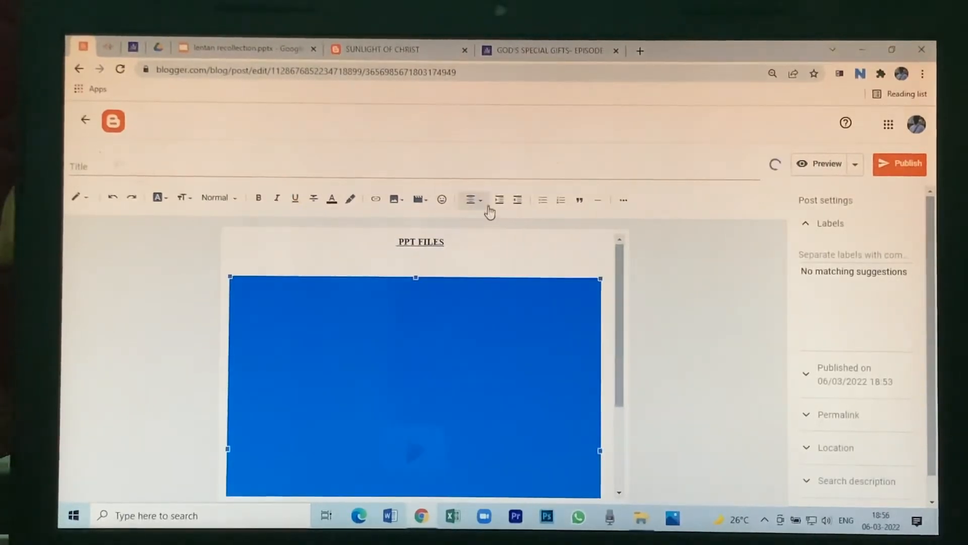
left_click(472, 198)
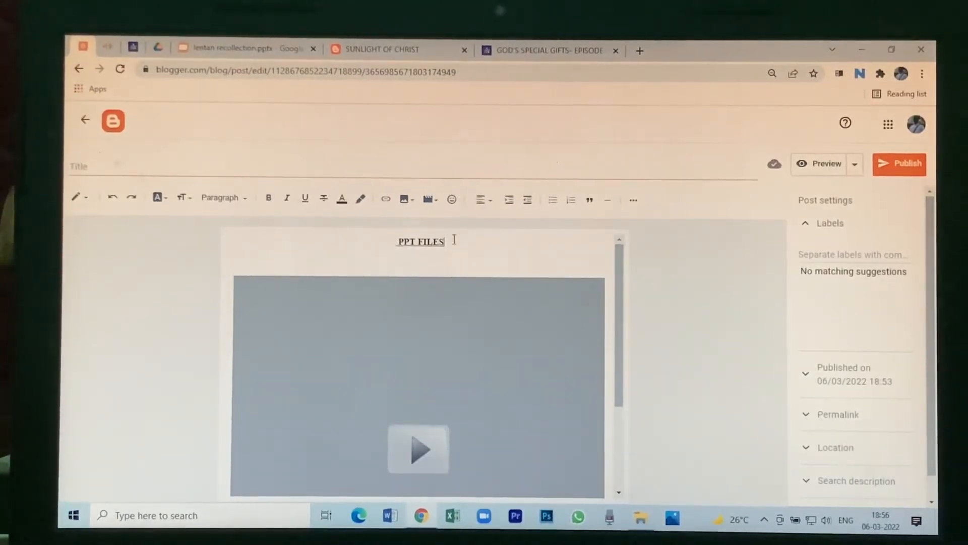
left_click(181, 198)
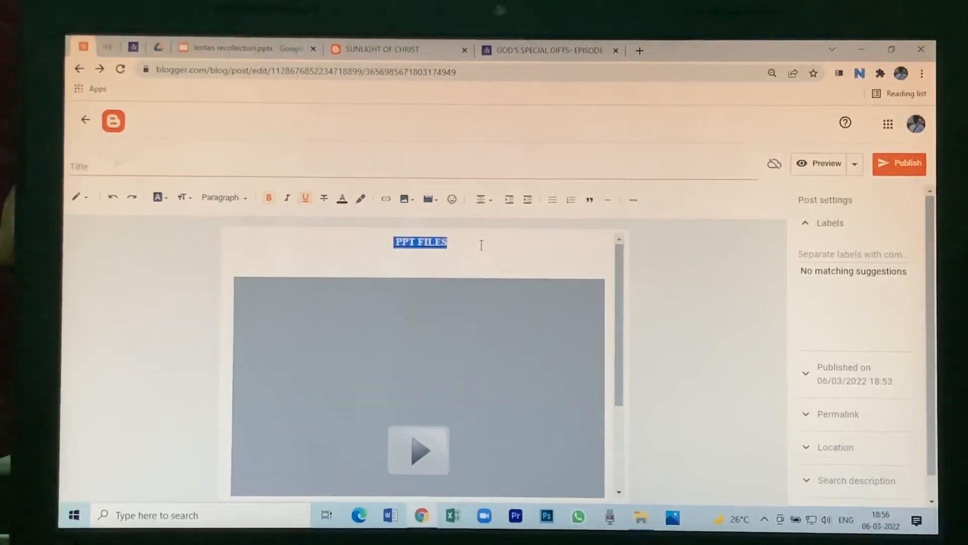
Label the post LENTEN RECOLLECTION PPT and title it PPT FILES
left_click(852, 254)
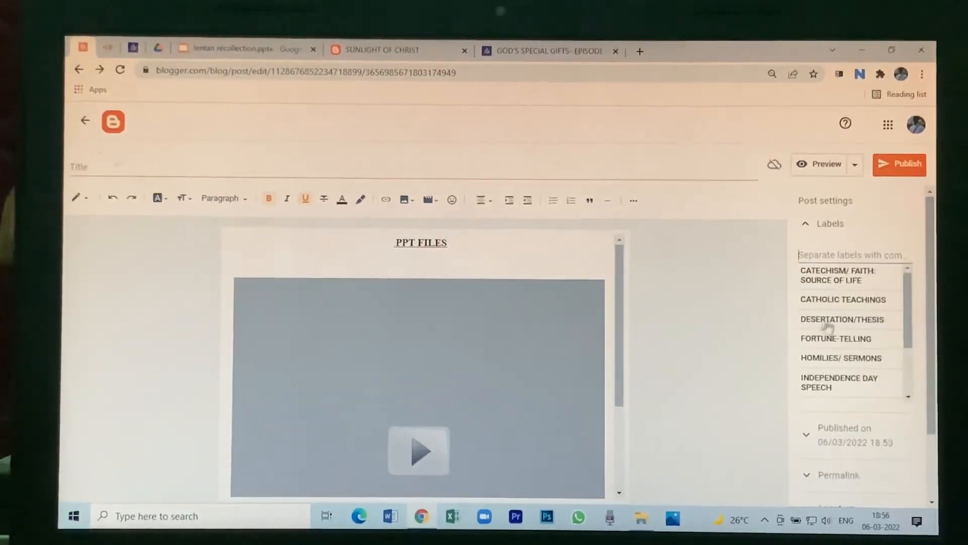
scroll("down", 3)
type("LENTEN RECOLLECTION PPT,")
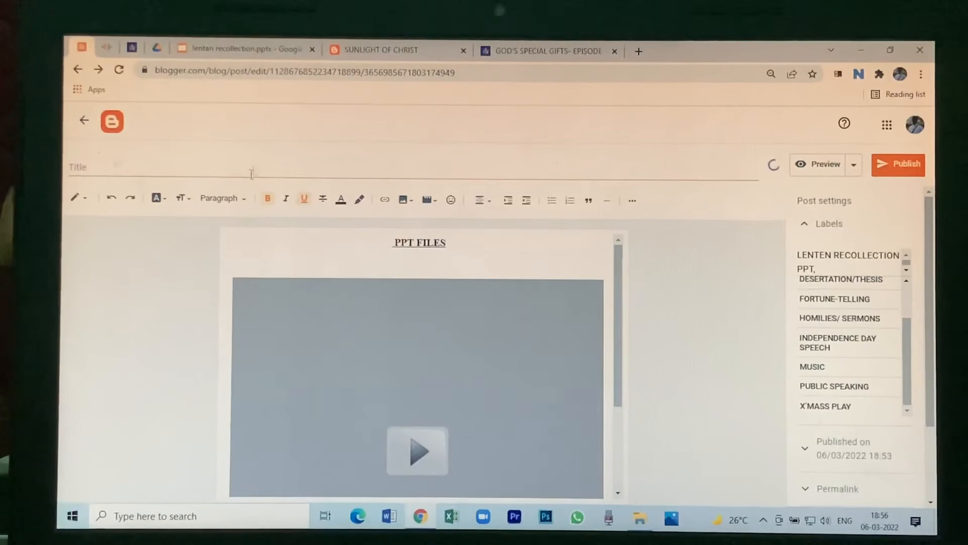
double_click(420, 241)
type("PPT FILES")
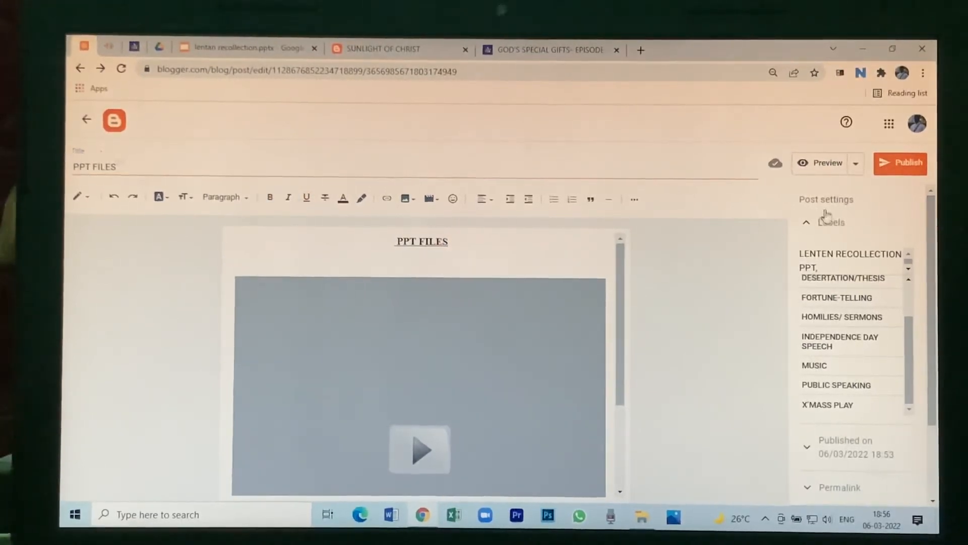
Publish the PPT FILES post and view it live on the blog
left_click(901, 163)
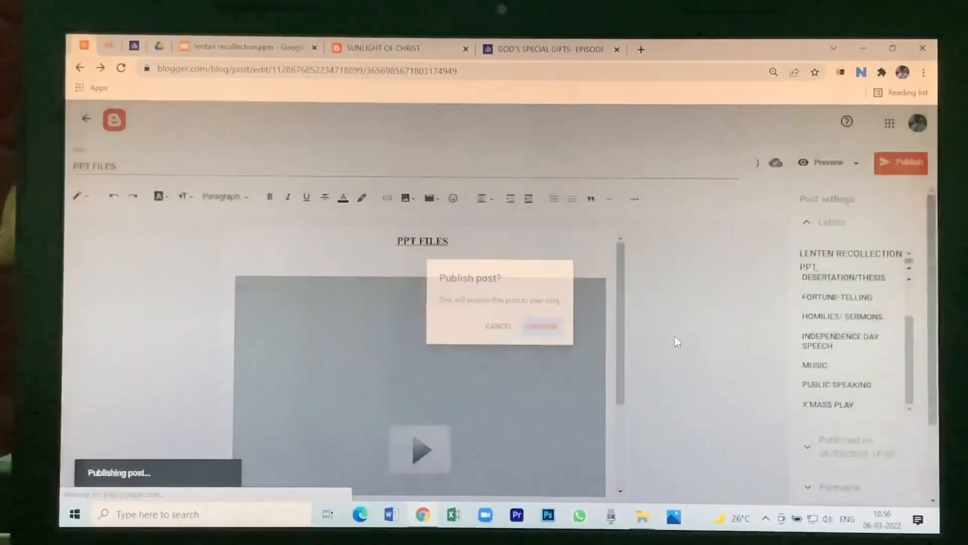
left_click(541, 326)
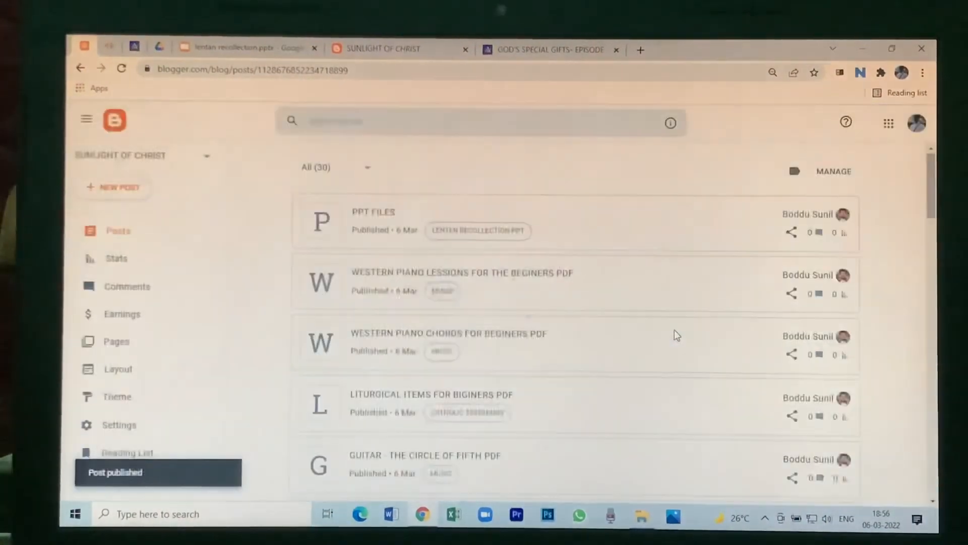
mouse_move(817, 216)
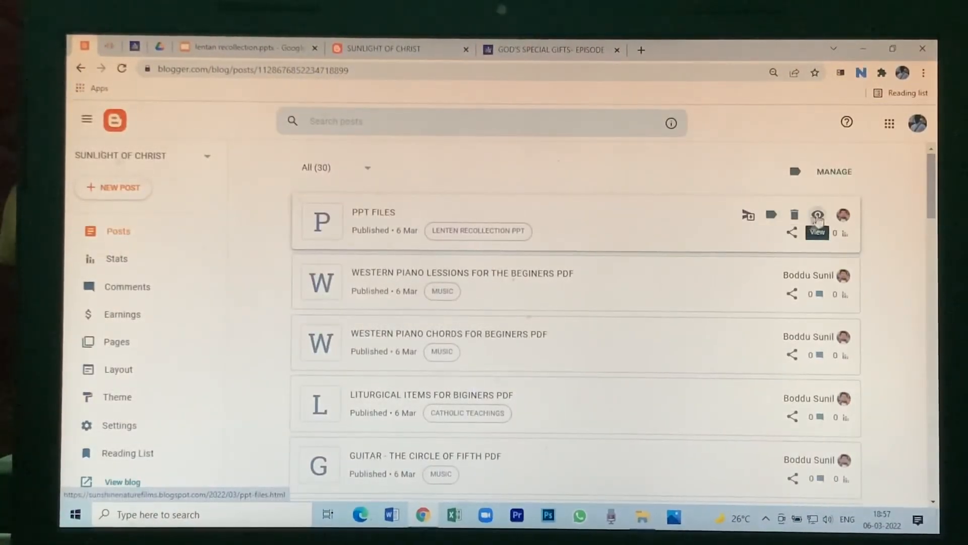
left_click(815, 214)
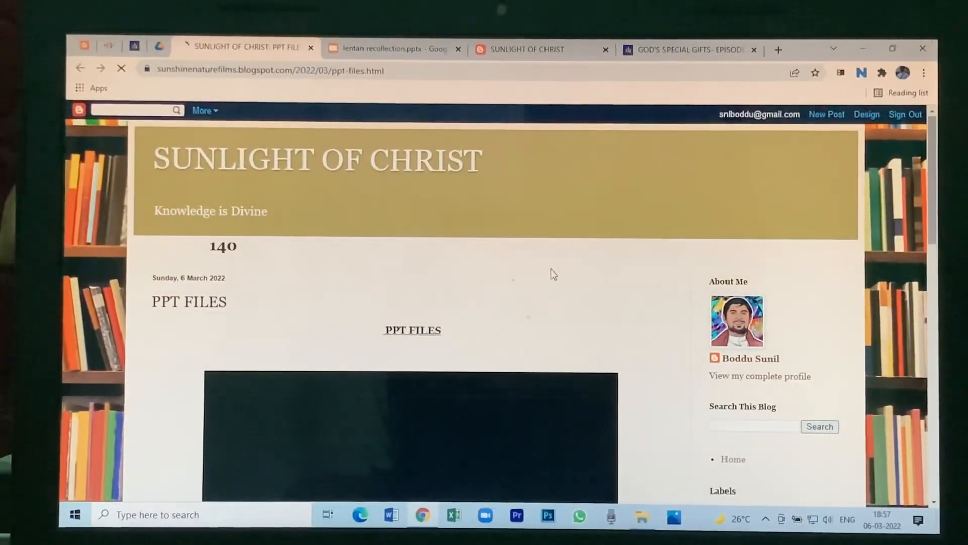
Reveal the embedded Lenten slideshow's auto-play options from its three-dot menu on the live post
scroll("down", 3)
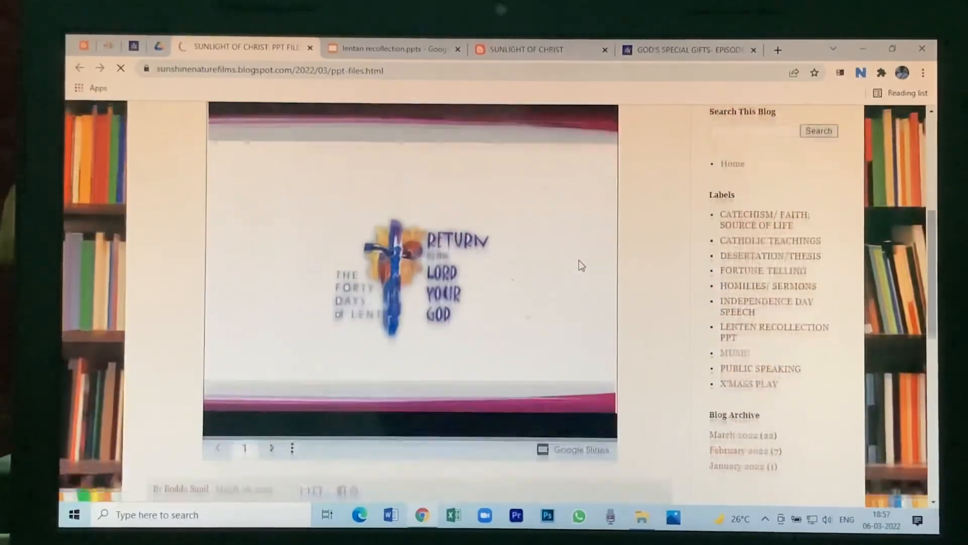
left_click(290, 448)
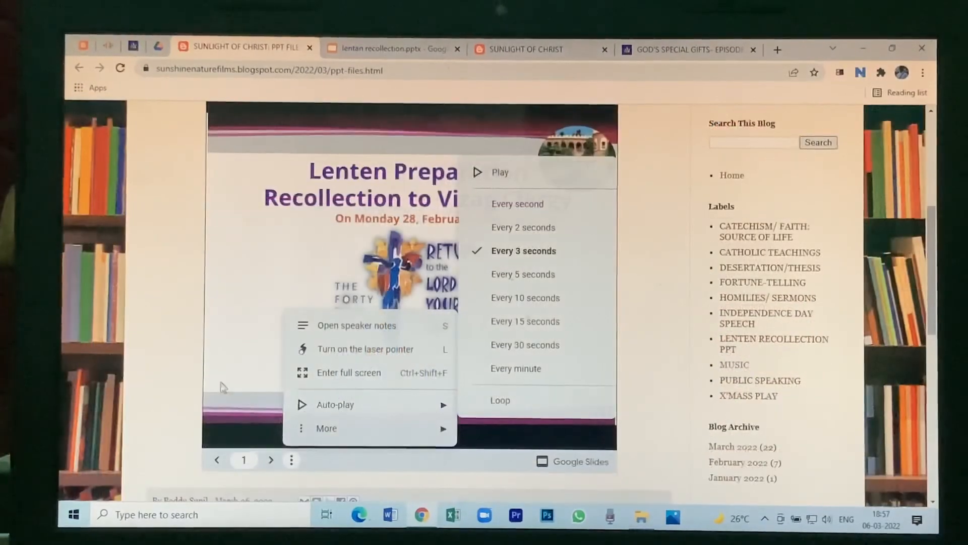